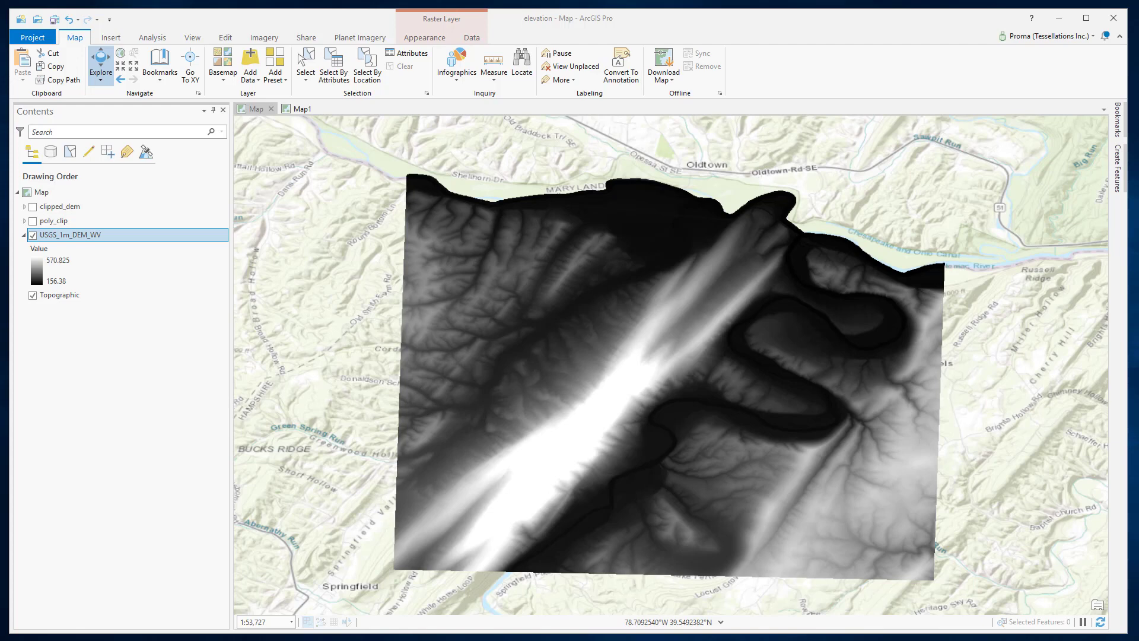
mouse_move(199, 333)
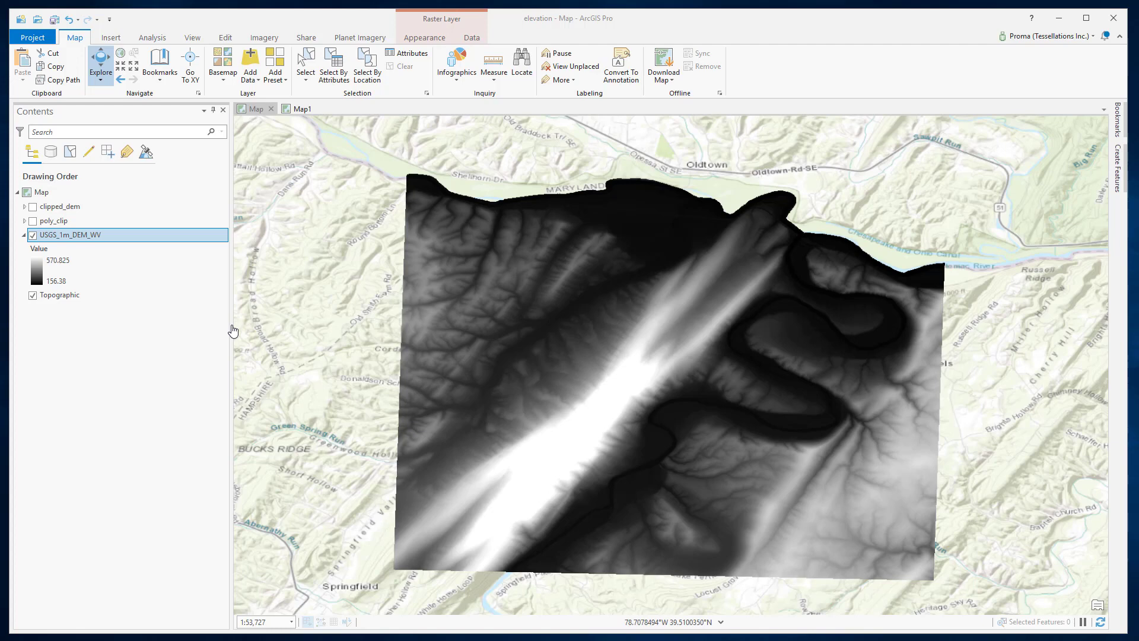
mouse_move(514, 363)
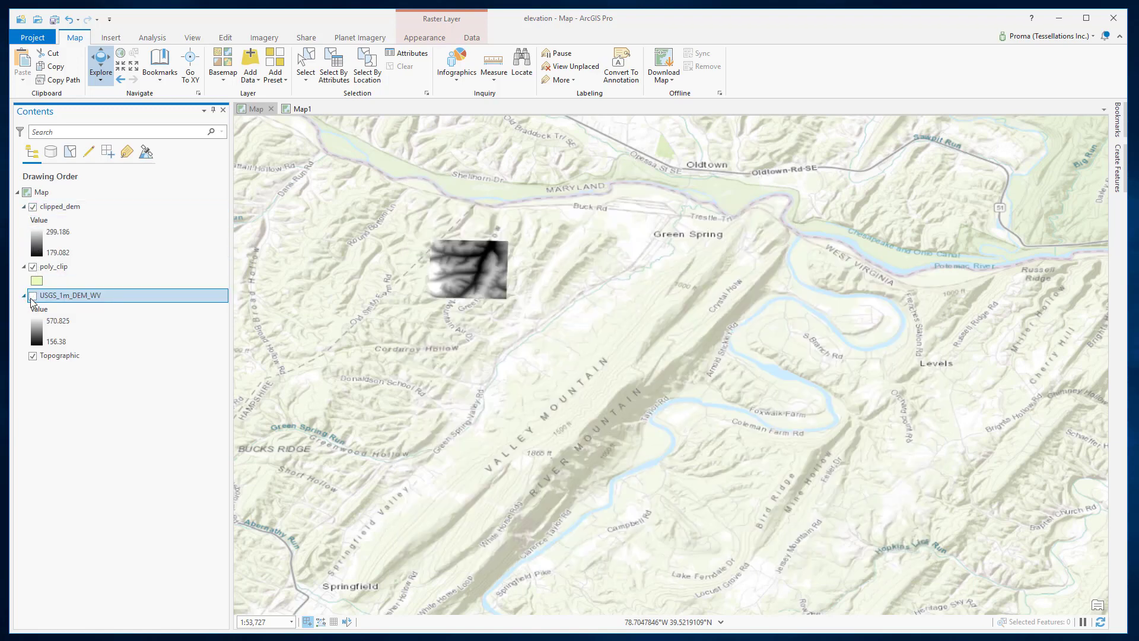
- Zoom to the clipped_dem layer and query a pixel, reading an elevation of about 258.47
left_click(62, 206)
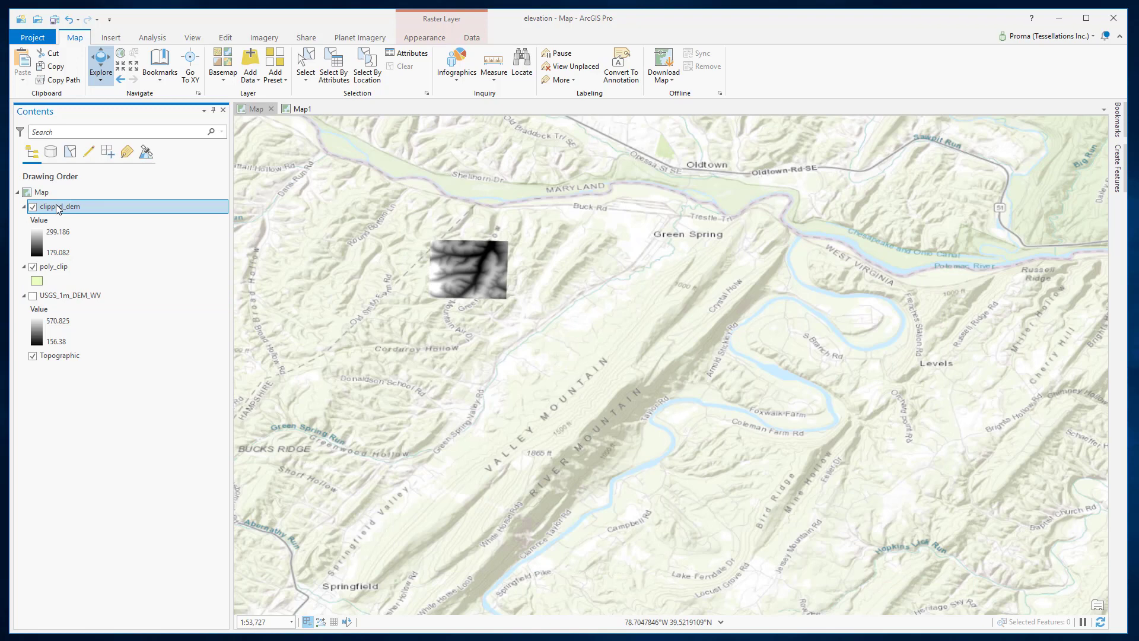
right_click(58, 206)
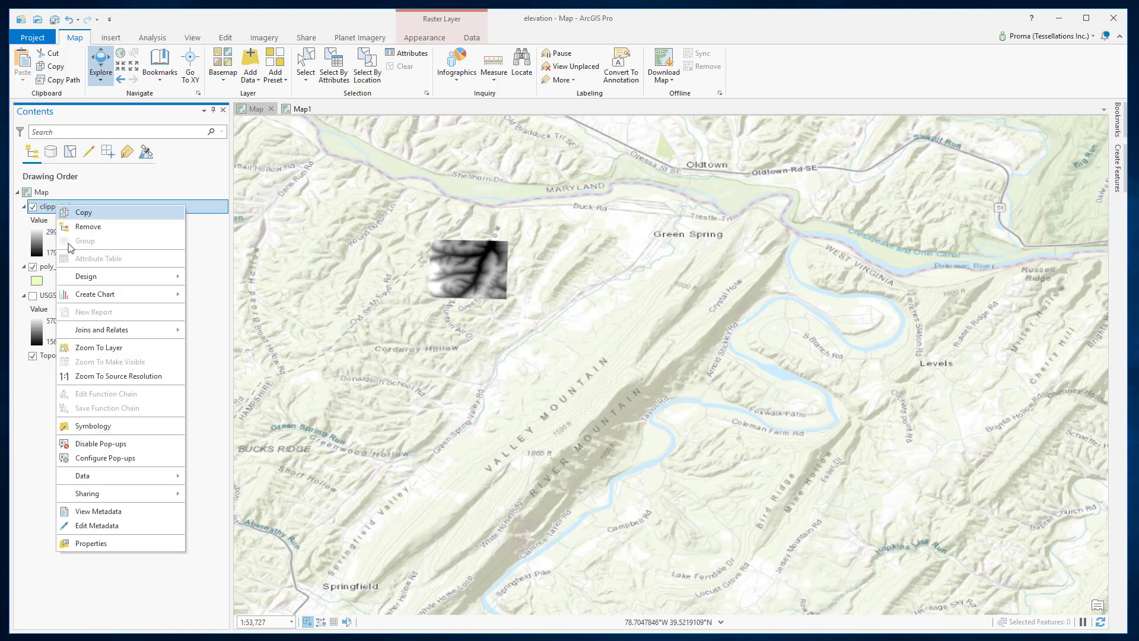
left_click(98, 347)
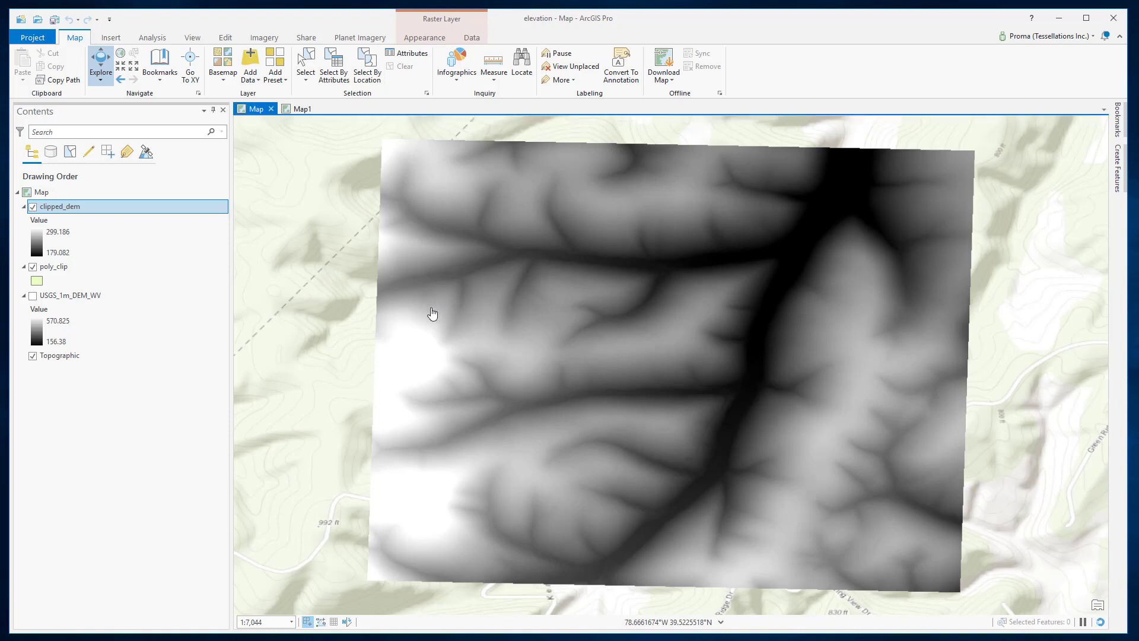
left_click(432, 312)
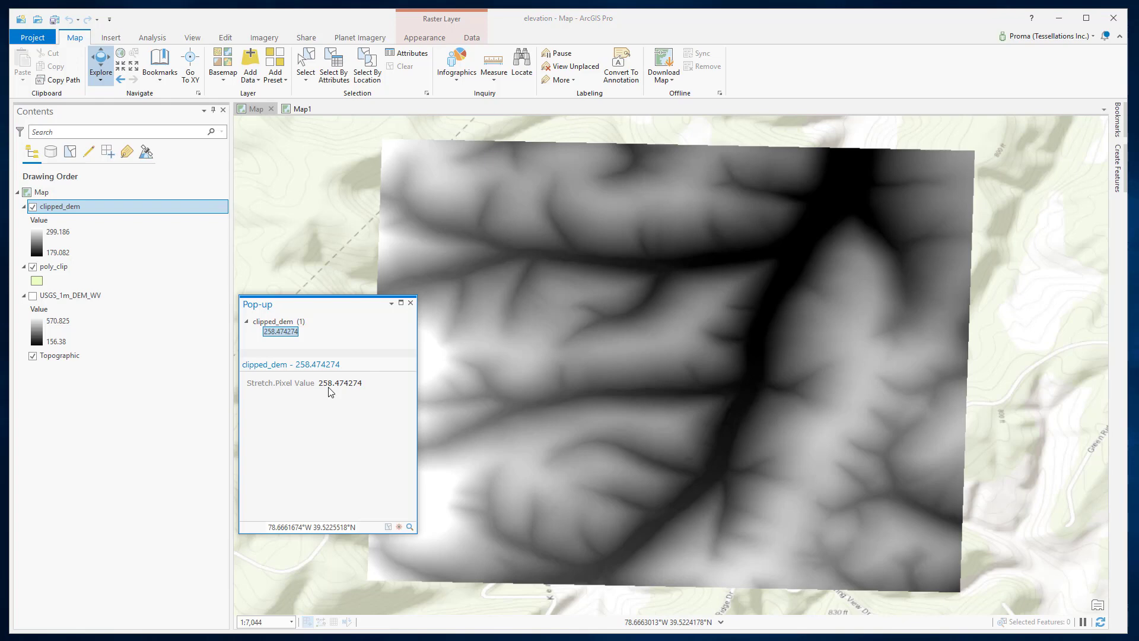
left_click(411, 303)
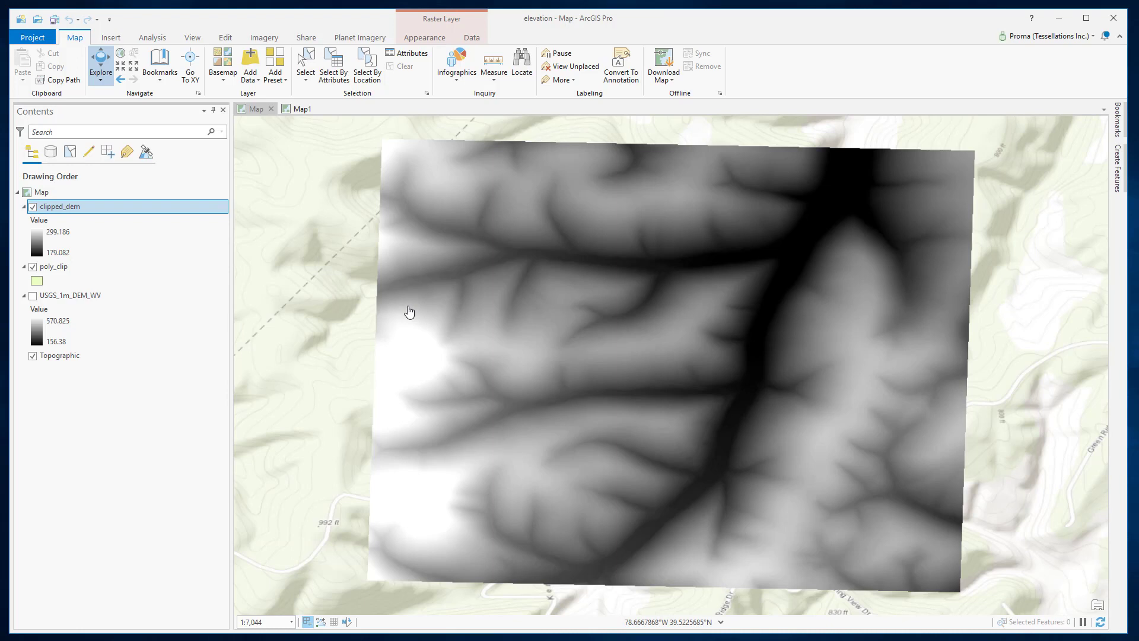
mouse_move(371, 339)
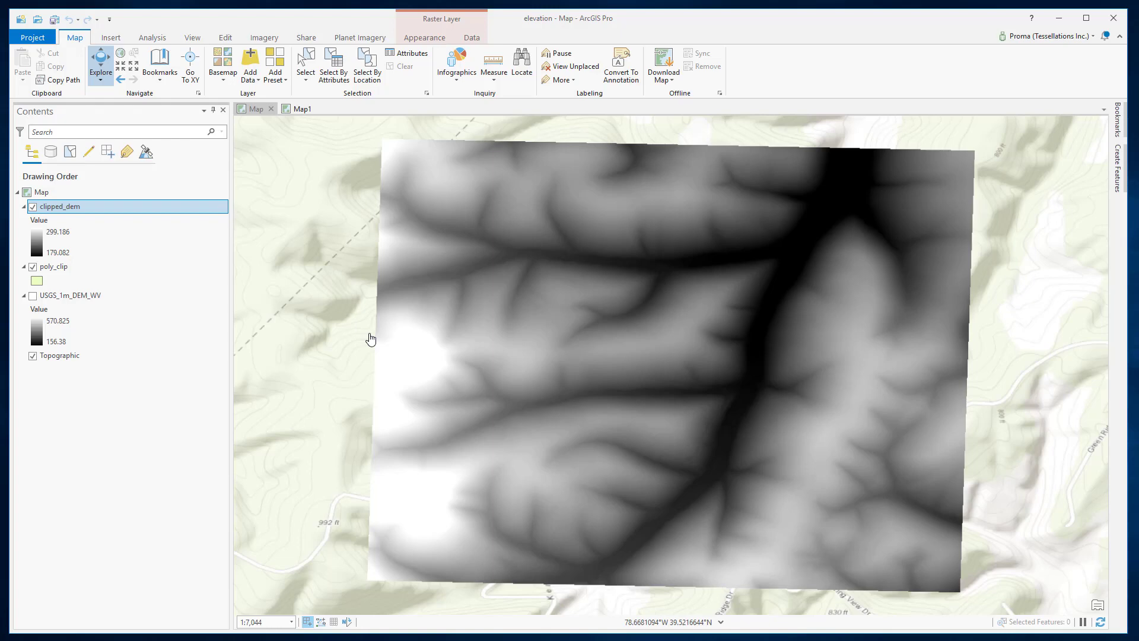
mouse_move(368, 335)
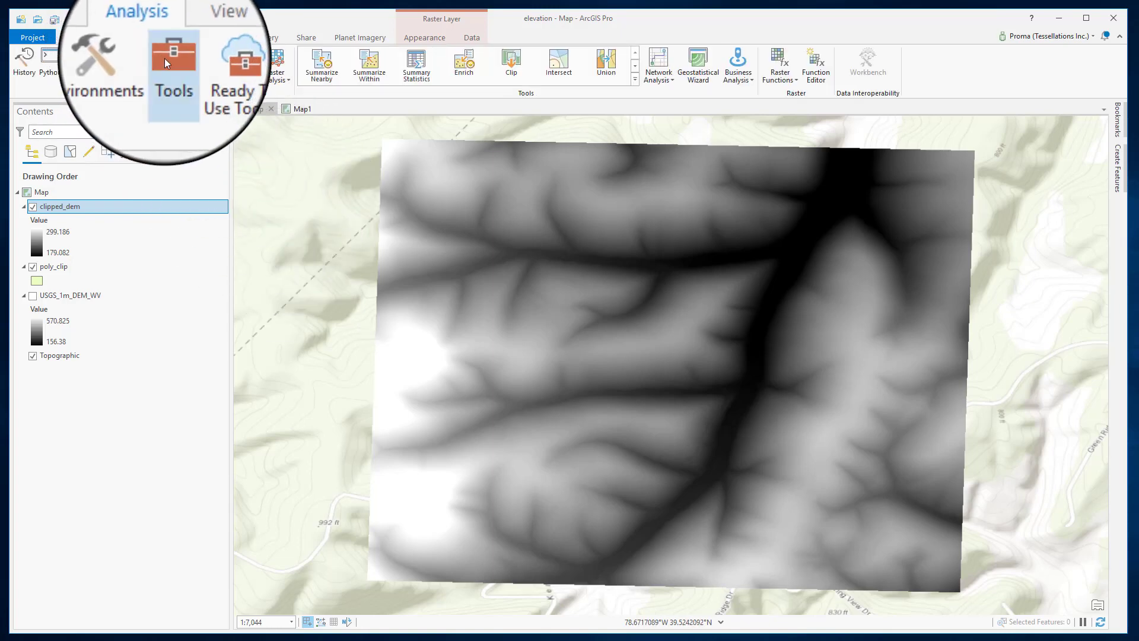
- Run Raster to Point on clipped_dem using the Value field, output to ...\dem\point\ras_pt\ras_pt
left_click(173, 62)
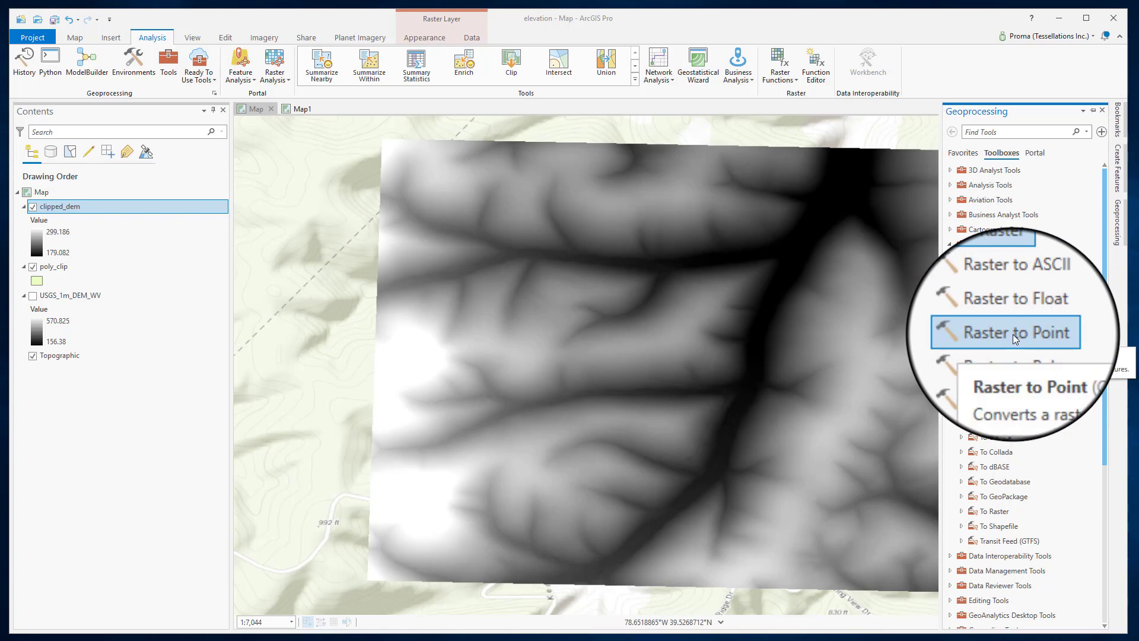
left_click(1012, 332)
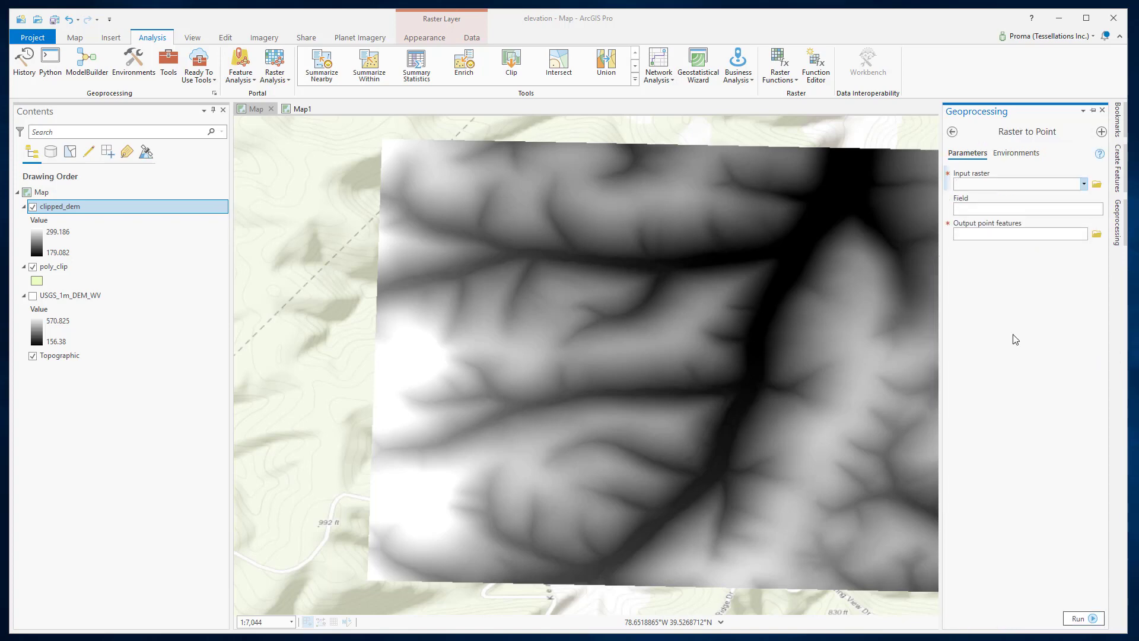
left_click(1082, 183)
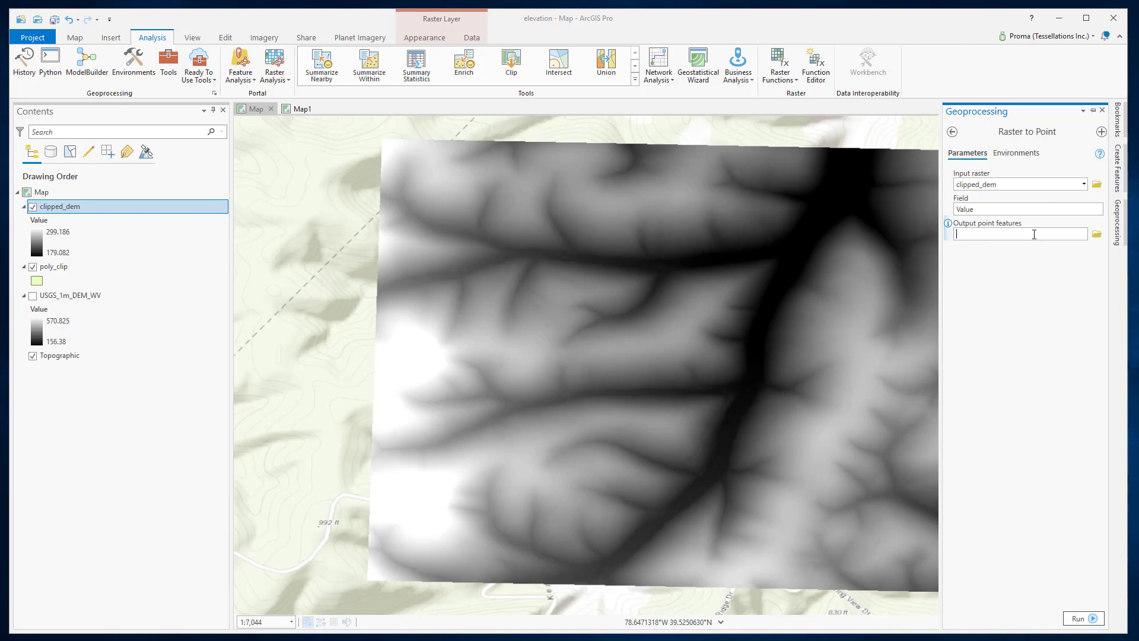
type("\\working\\proma\\dem\\point\\ras_pt\\ras_pt")
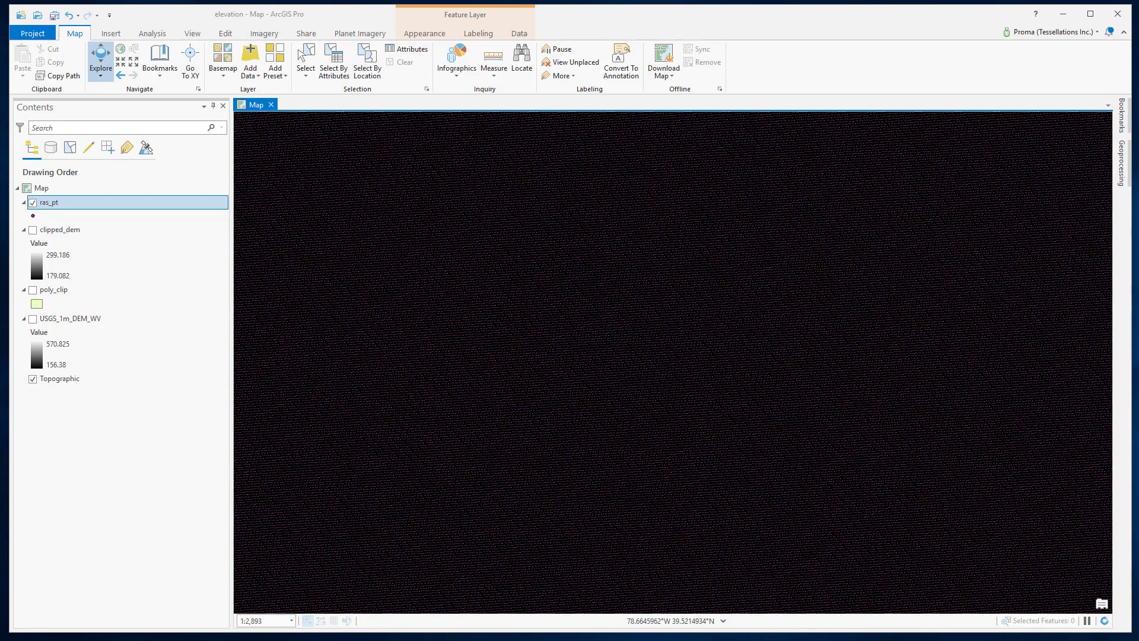
mouse_move(609, 393)
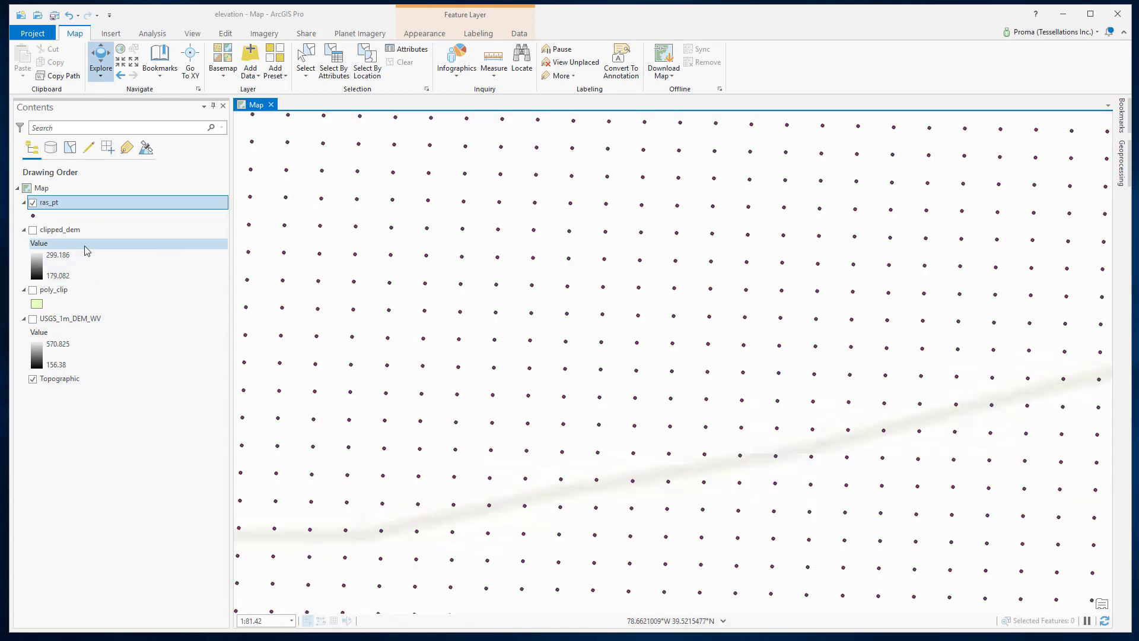
- Switch to the map holding only the USGS_1m_DEM_WV layer over the basemap
left_click(33, 229)
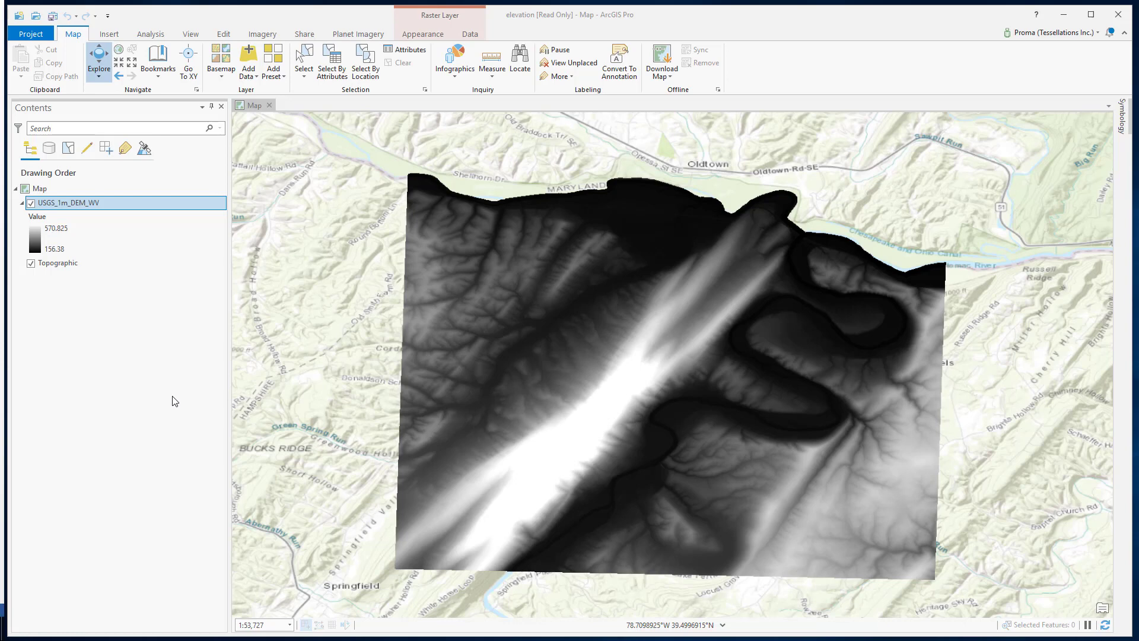
- Set up Create Random Points with output folder ...\dem\point\random and name random_pt for 20000 points
left_click(151, 33)
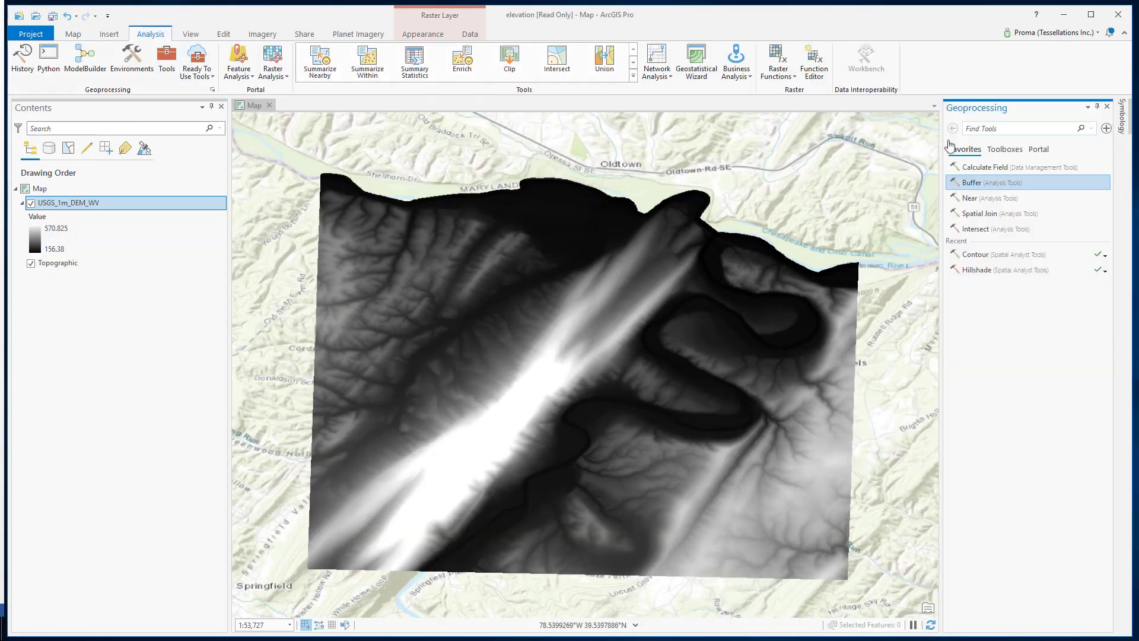
left_click(1003, 149)
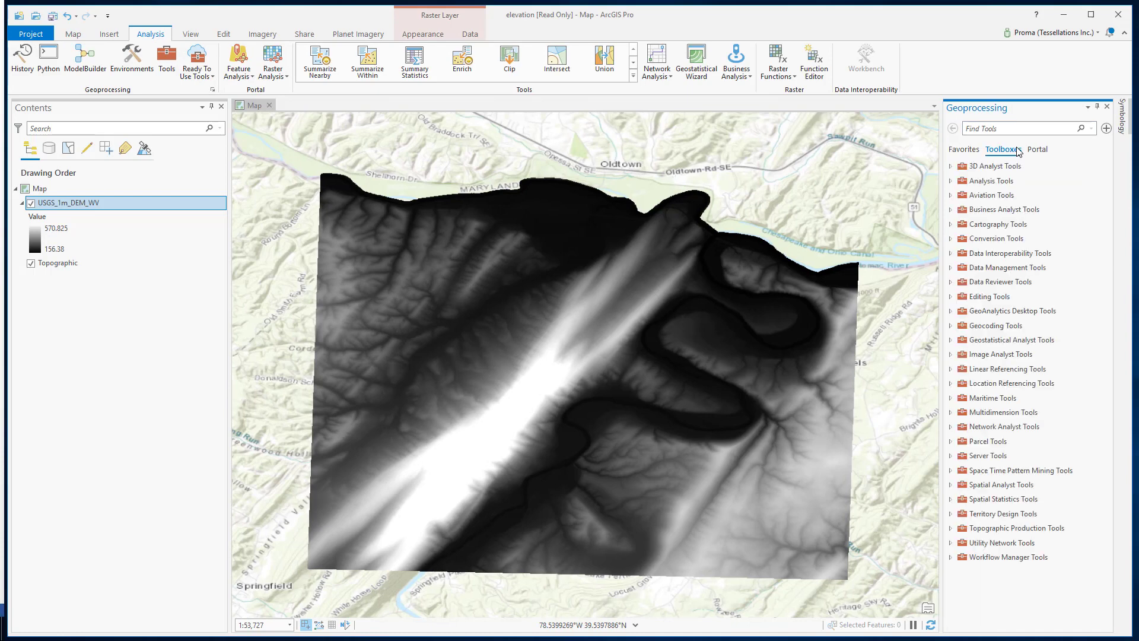
mouse_move(996, 282)
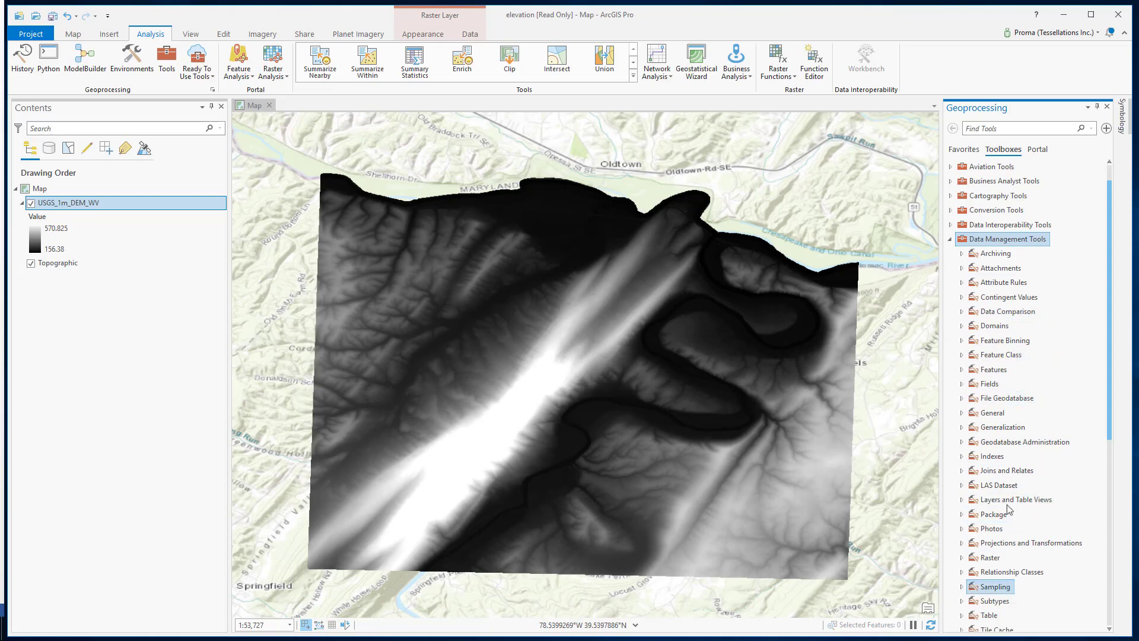
left_click(995, 586)
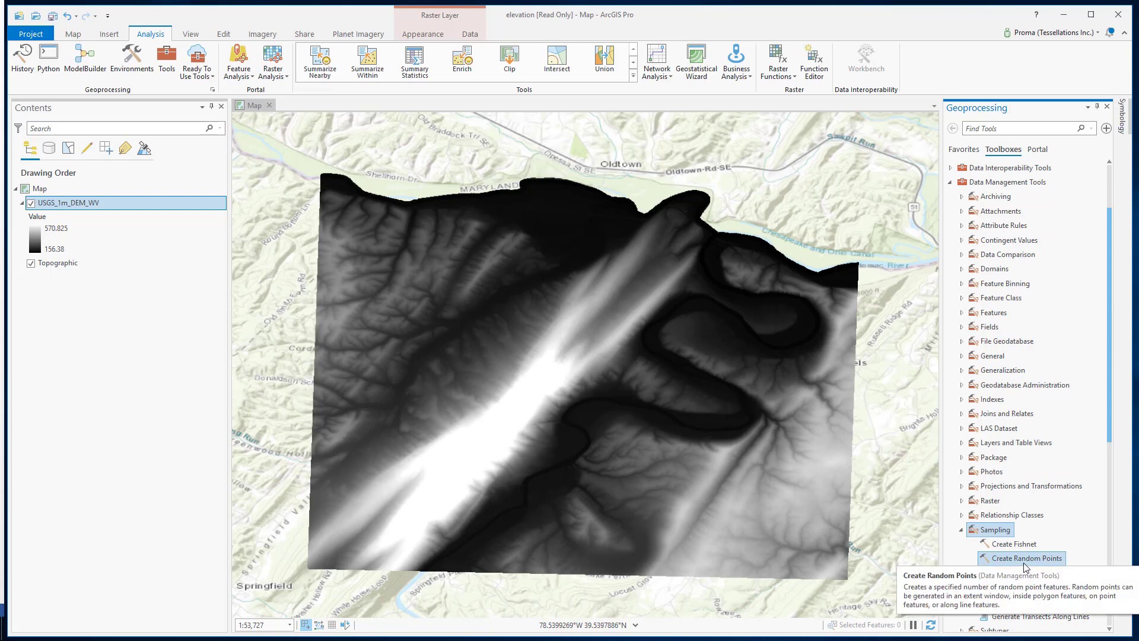
left_click(1024, 558)
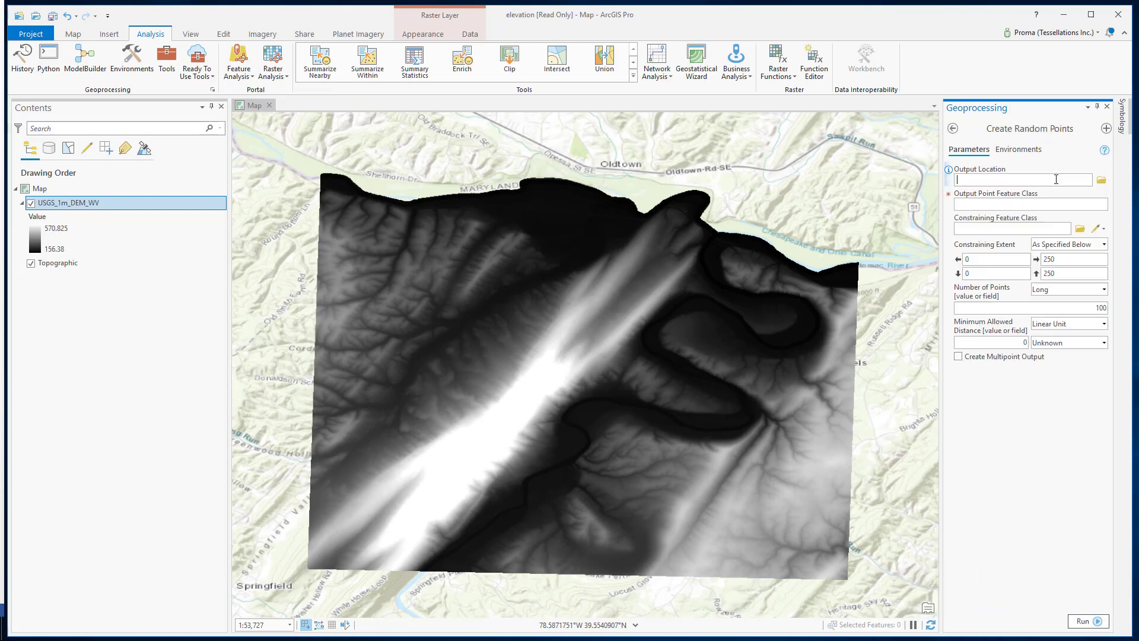
type("...ation\\working\\proma\\dem\\point\\random")
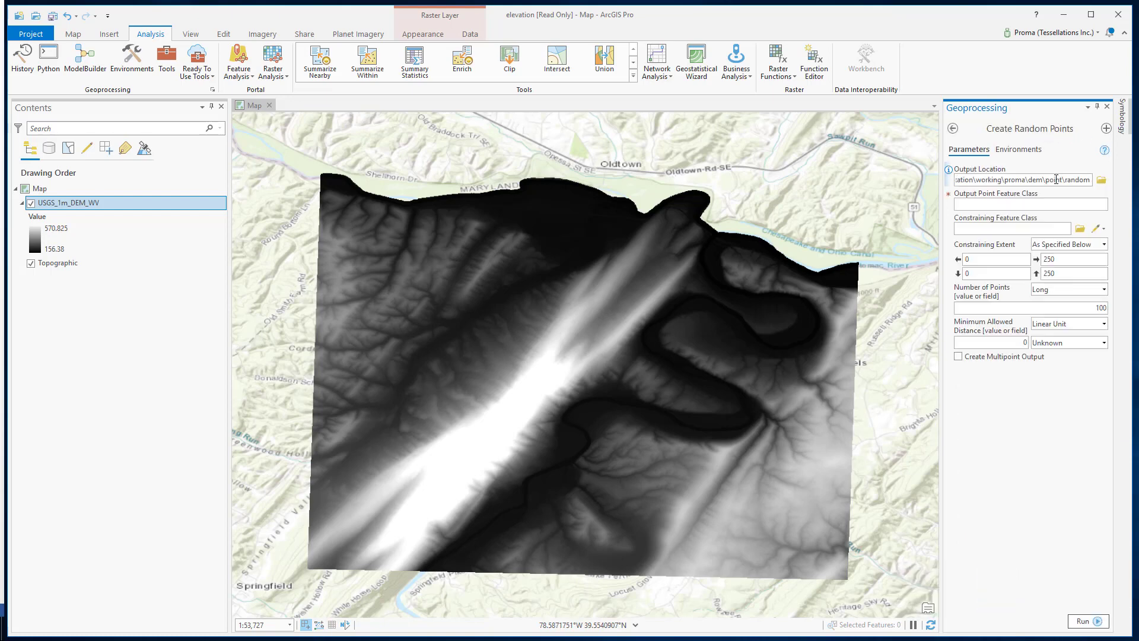
left_click(1024, 203)
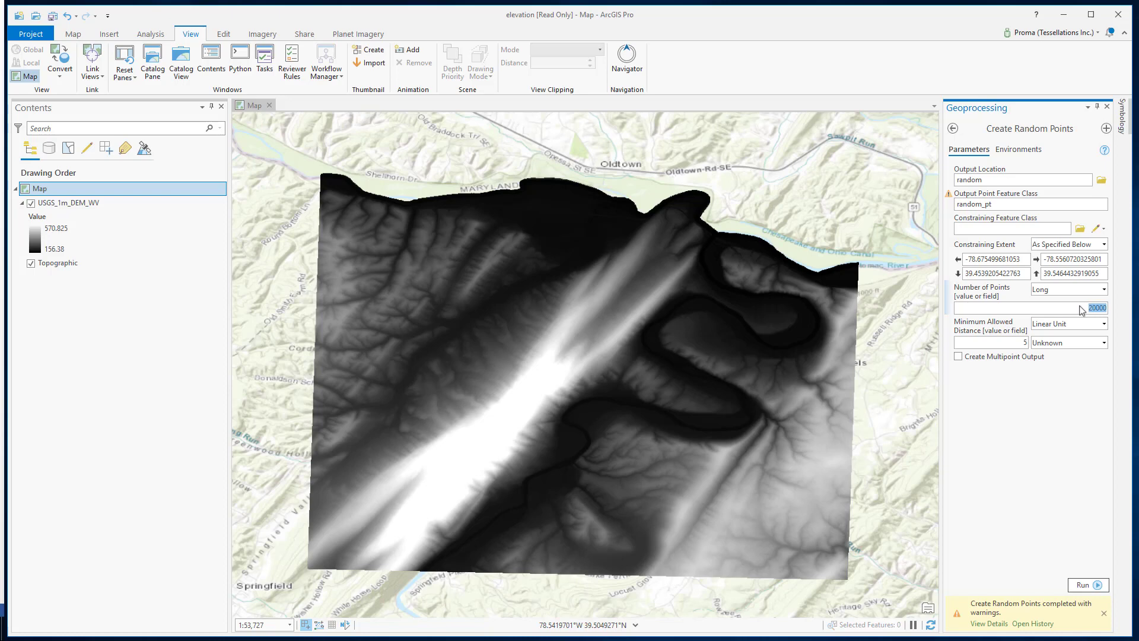
mouse_move(1112, 313)
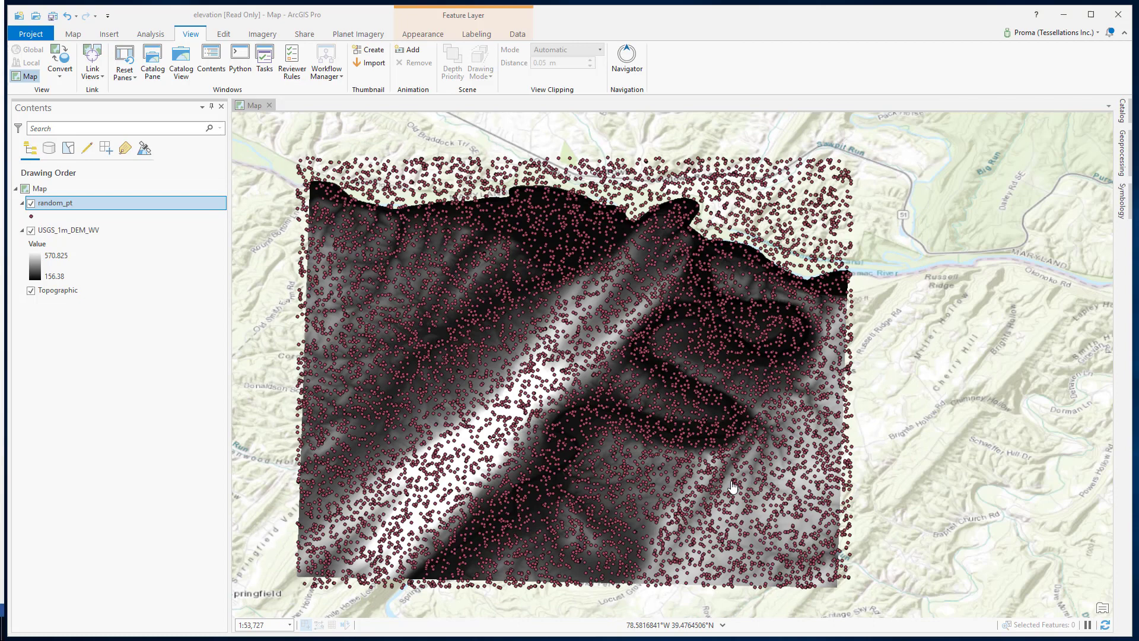
mouse_move(588, 510)
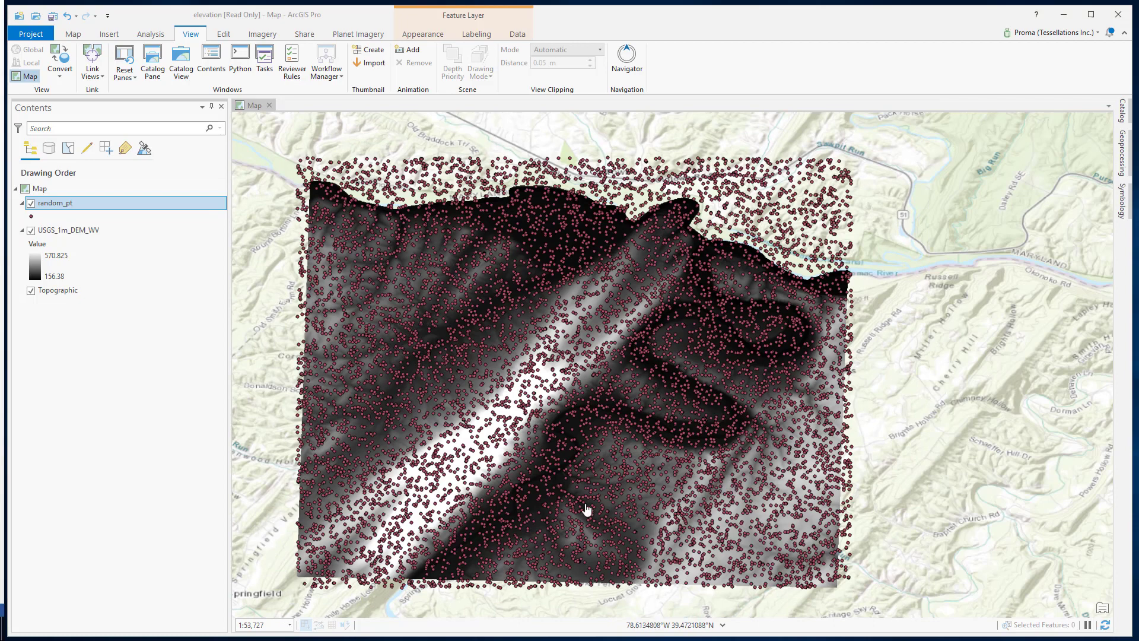
- Run Extract Values to Points with random_pt input, USGS_1m_DEM_WV raster and output random_elev.shp
left_click(151, 33)
type("extract values")
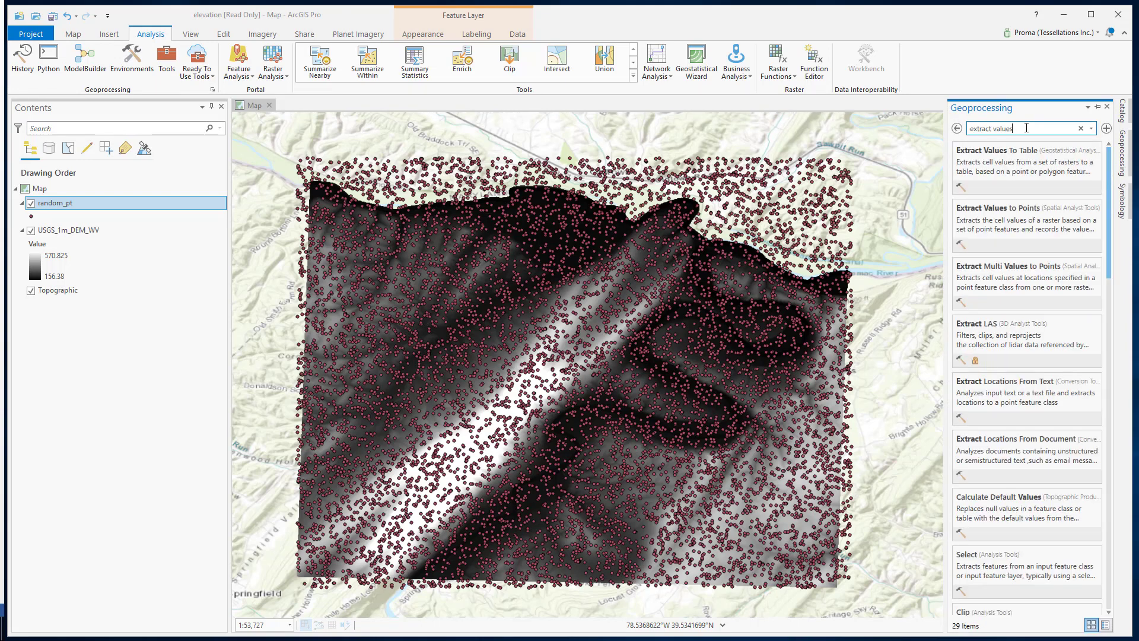
mouse_move(1016, 219)
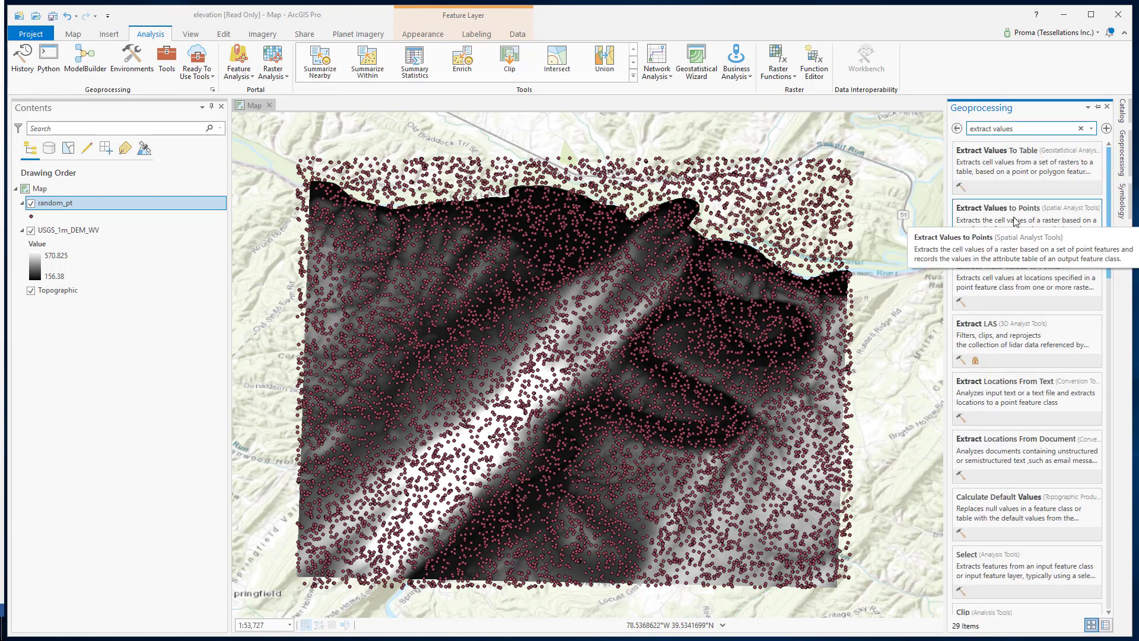
left_click(1005, 208)
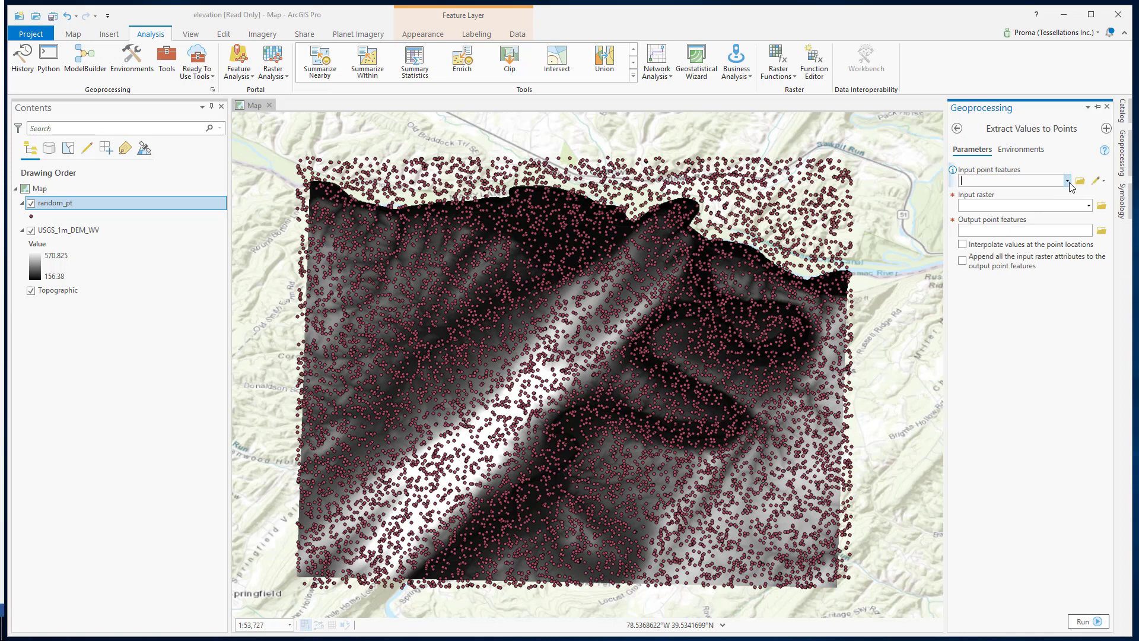
left_click(1010, 181)
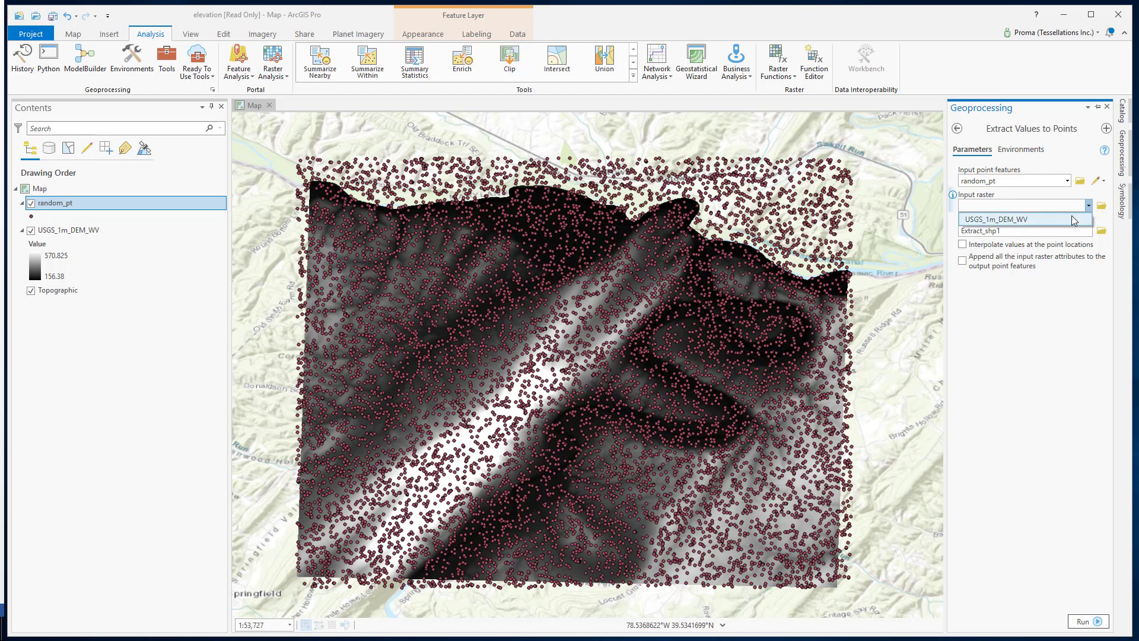
left_click(1021, 218)
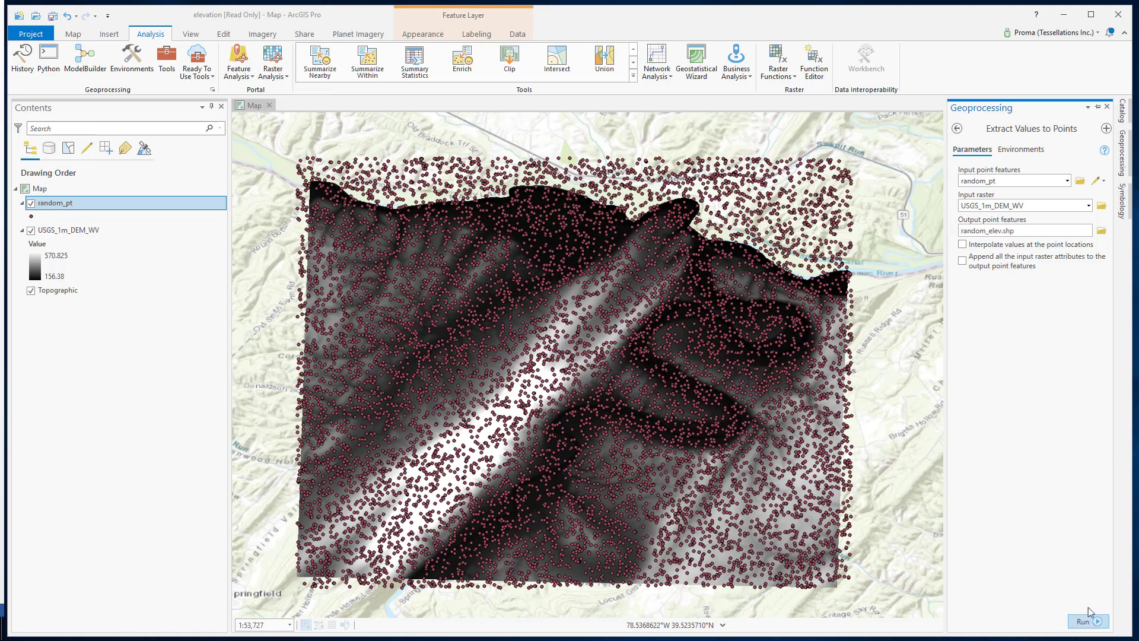
left_click(1082, 621)
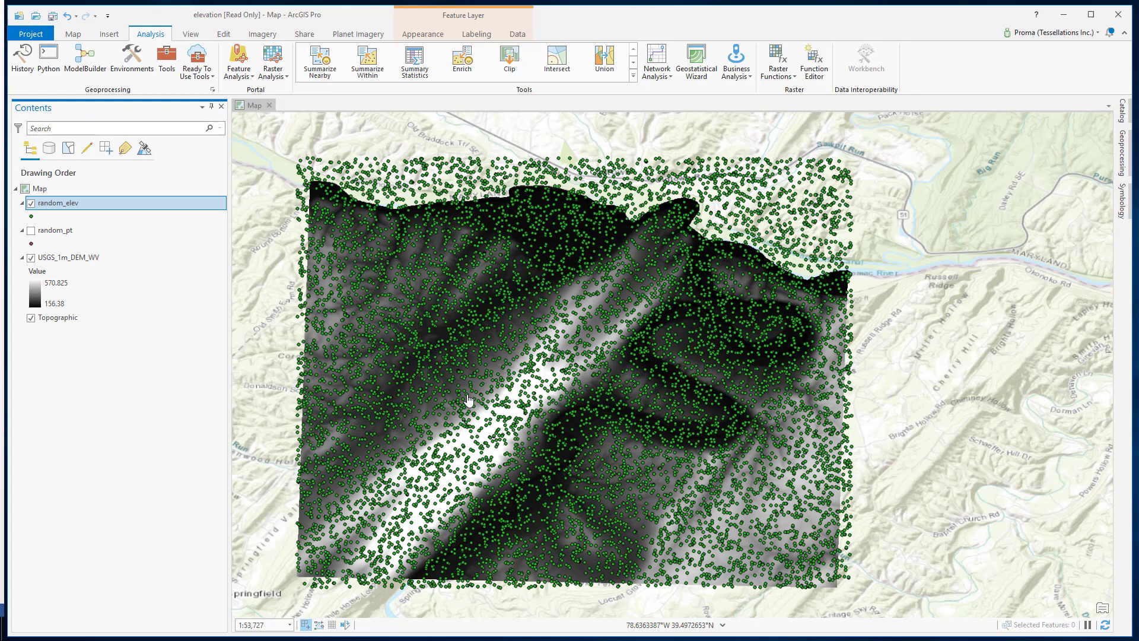
- Query a random_elev point, reading RASTERVALU of about 256.914, and close its pop-up
left_click(468, 396)
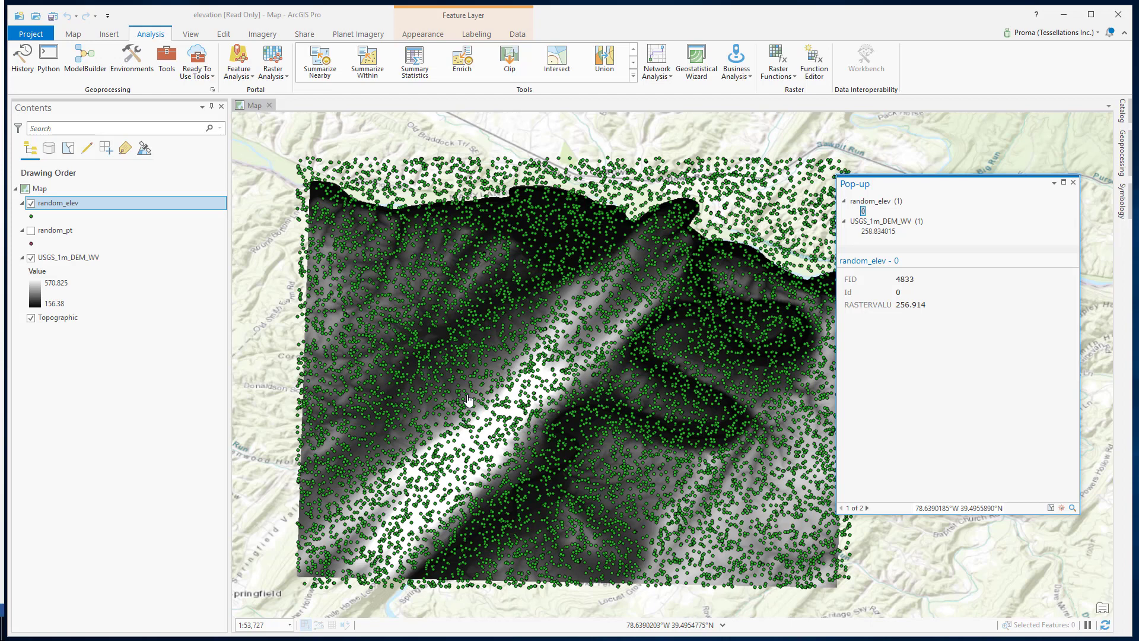
mouse_move(923, 307)
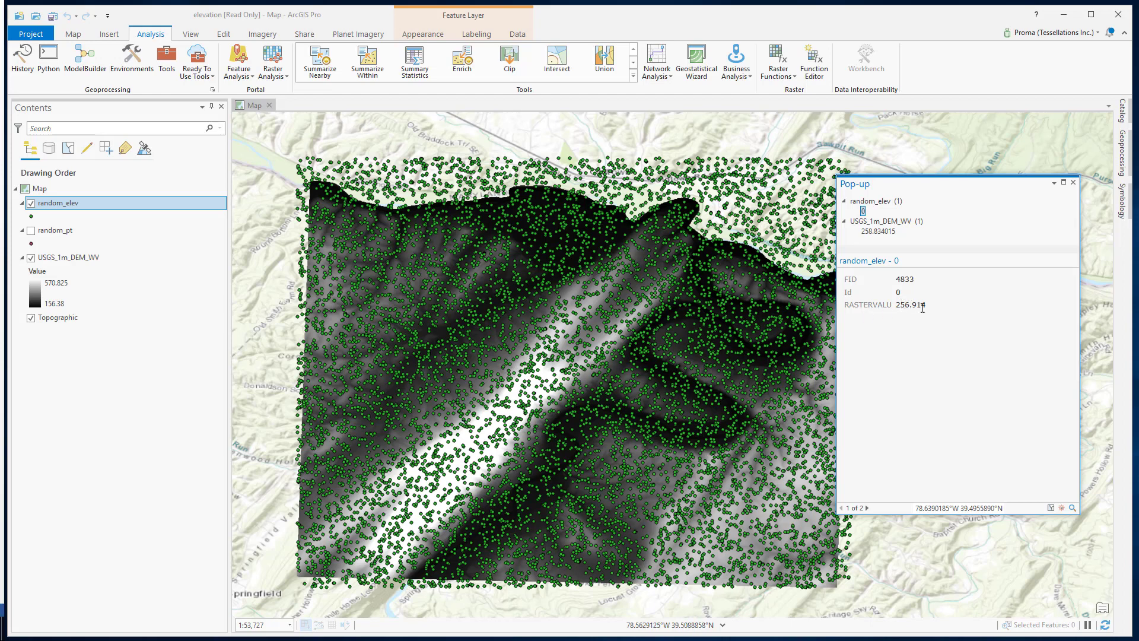
mouse_move(906, 209)
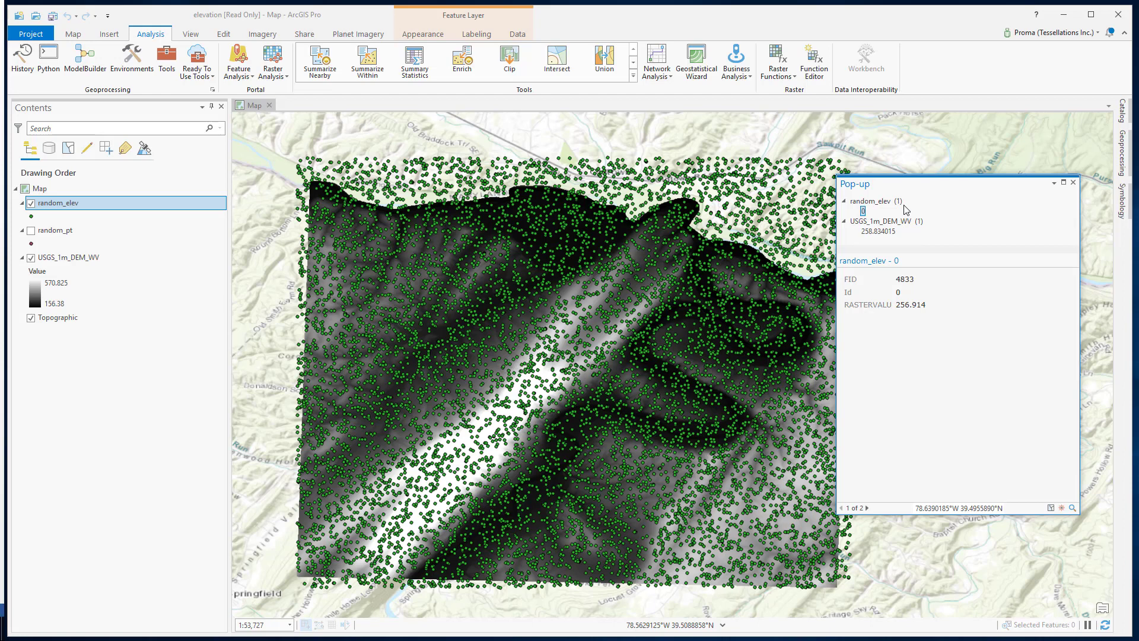
mouse_move(904, 212)
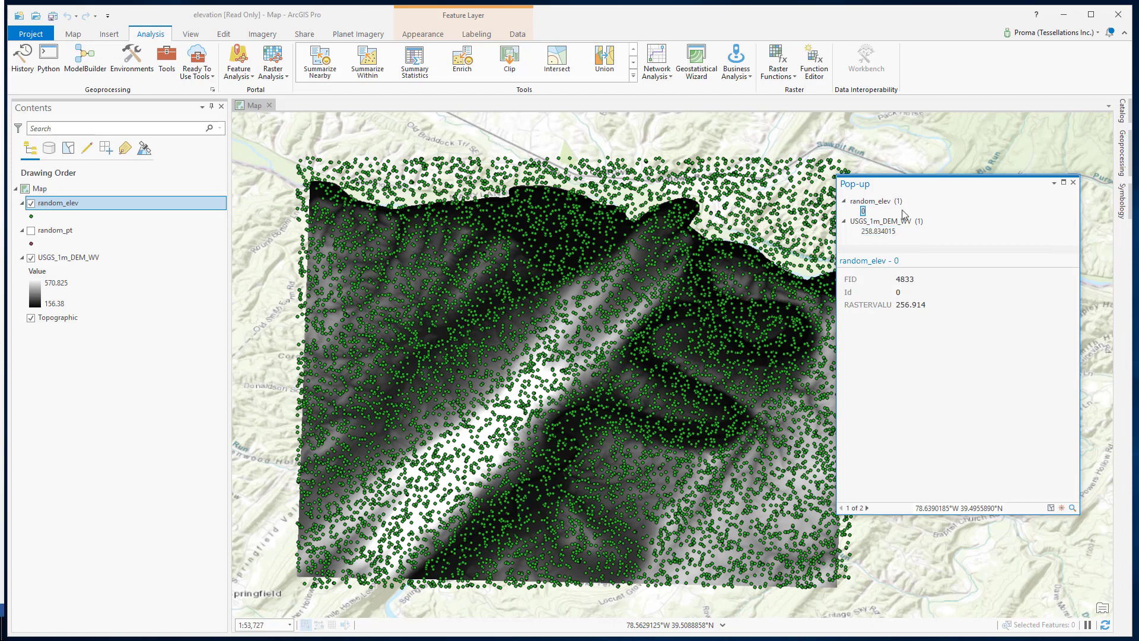
left_click(884, 220)
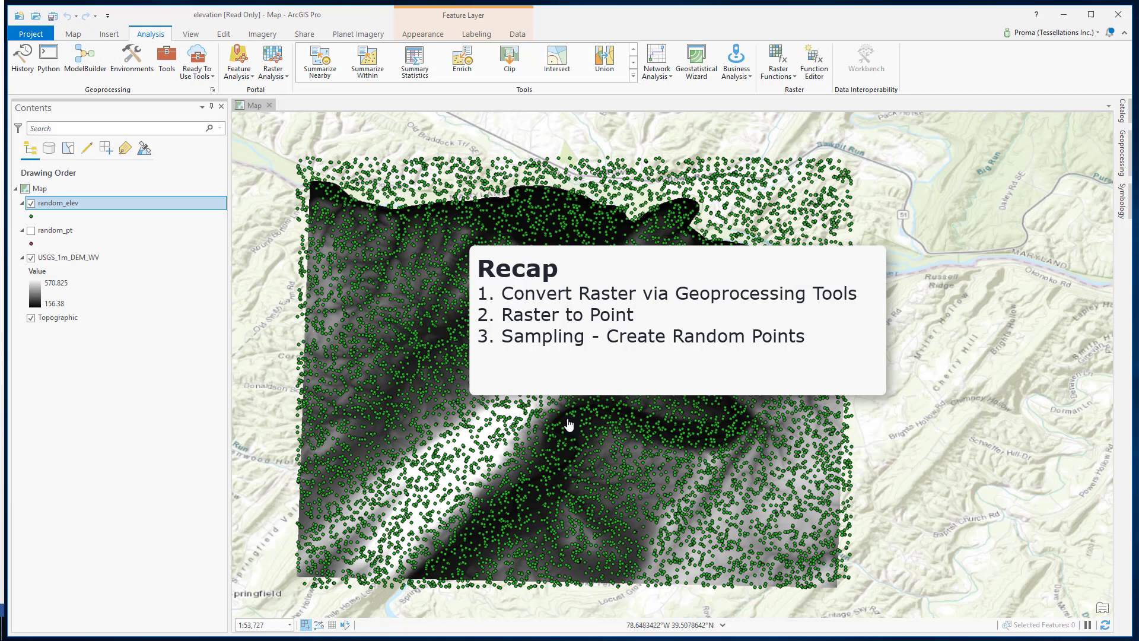
mouse_move(347, 167)
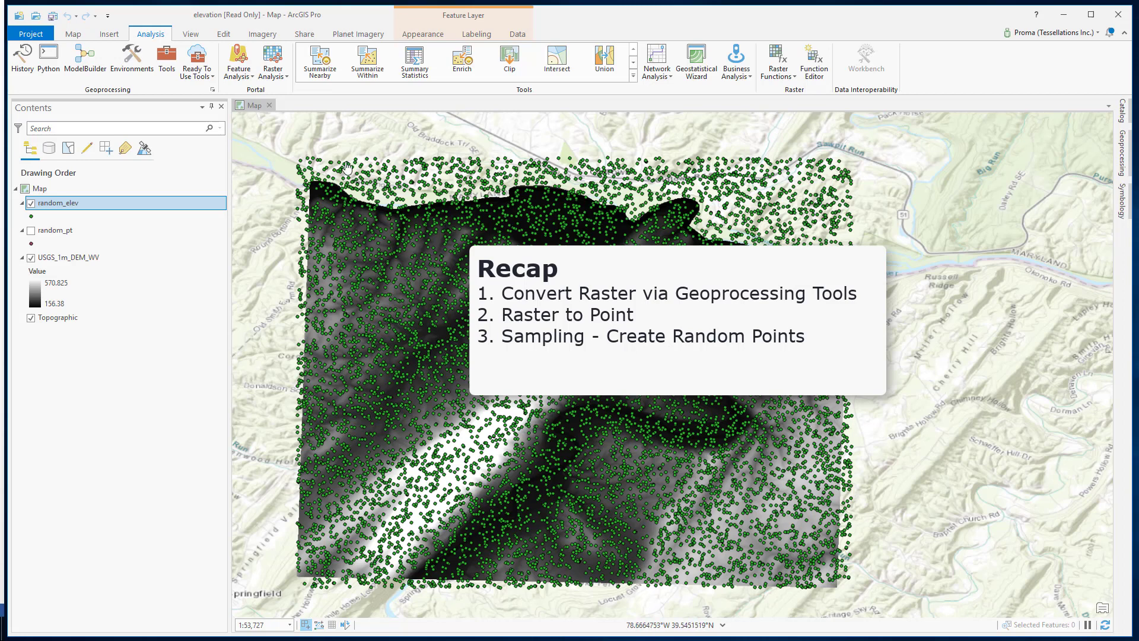
mouse_move(357, 250)
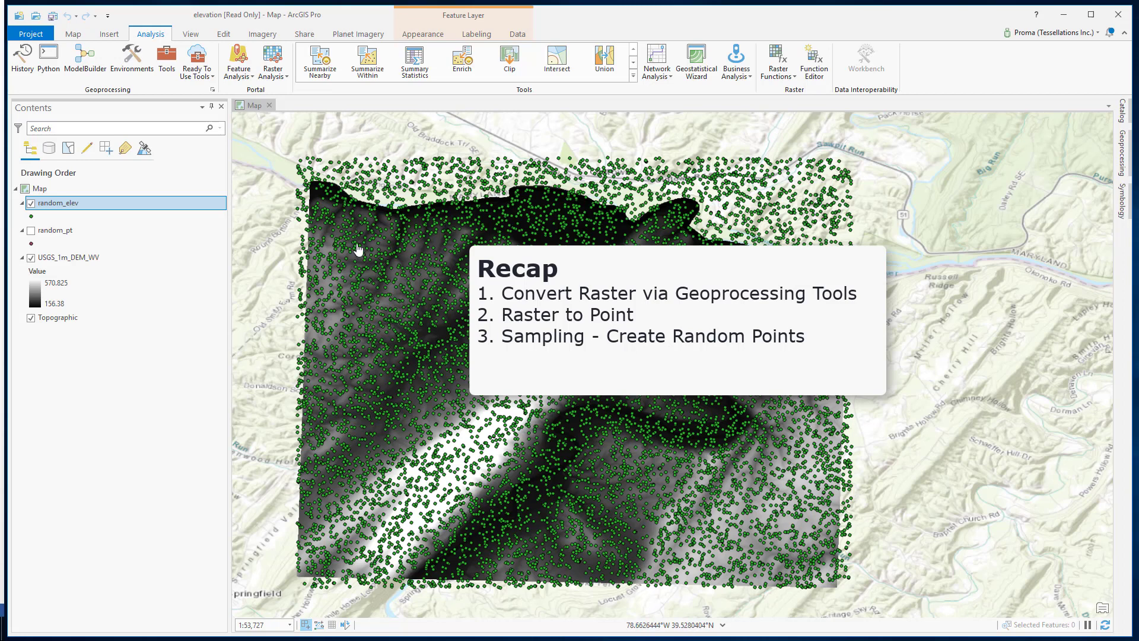